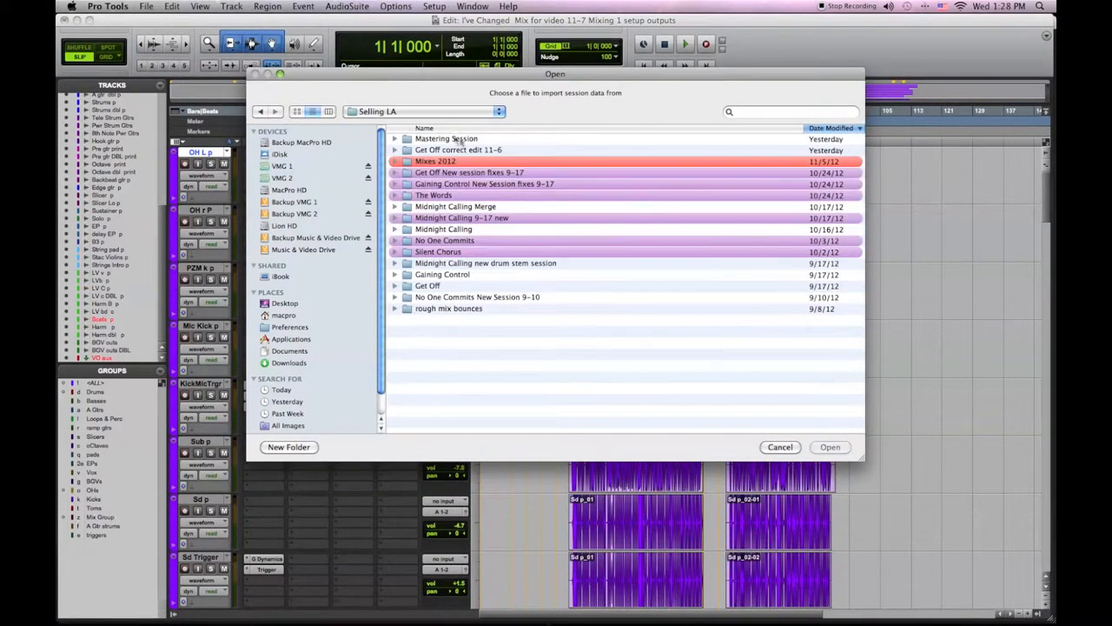
mouse_move(522, 153)
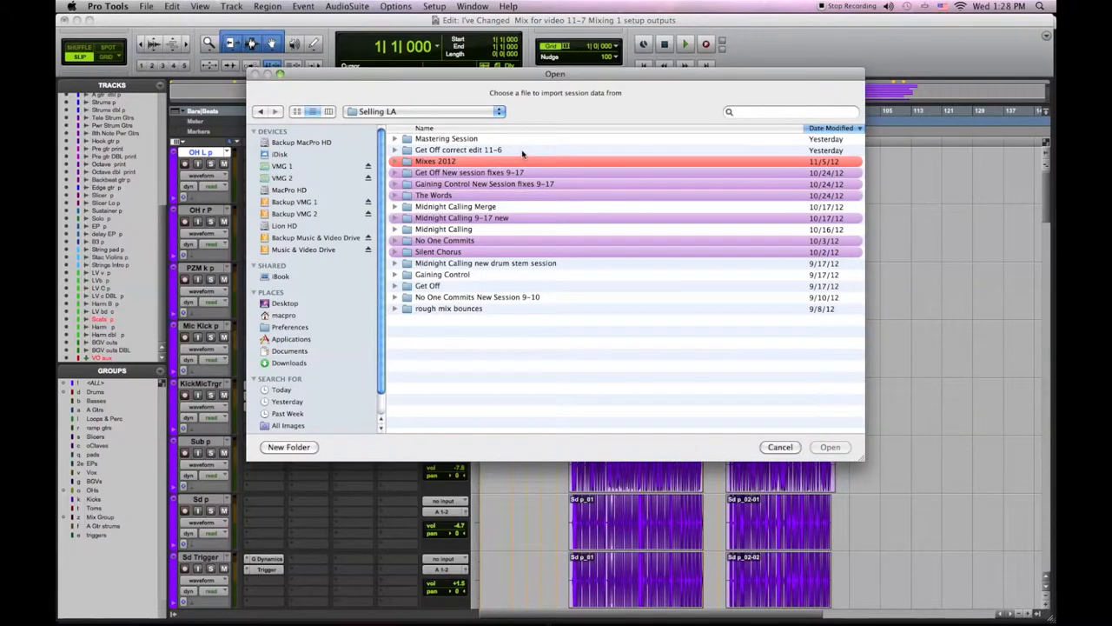
mouse_move(565, 200)
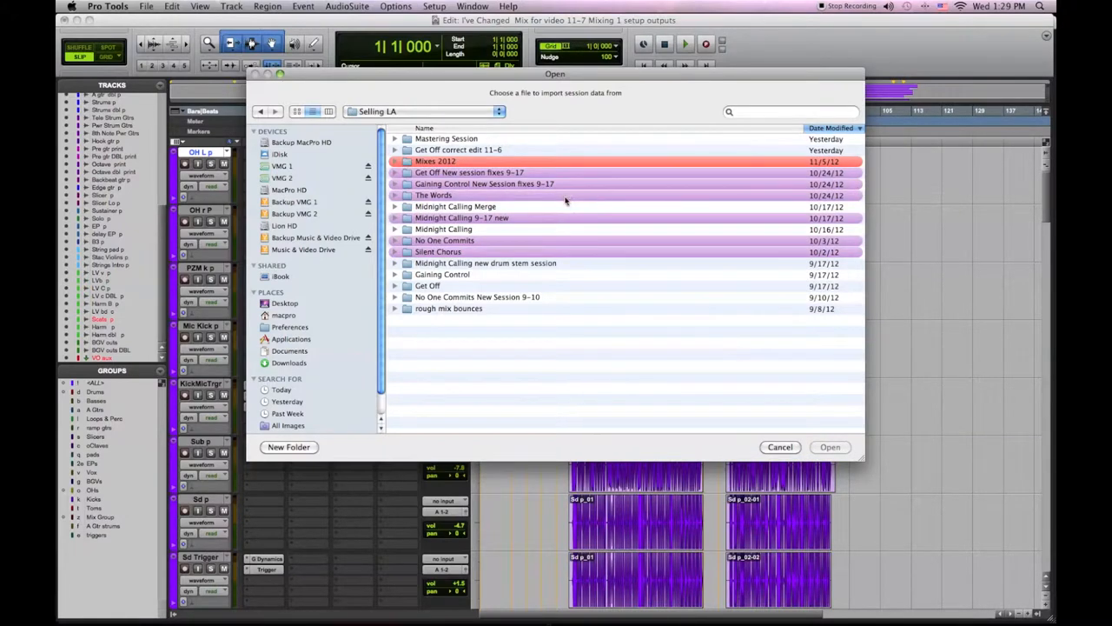
- Choose The Words session from the Selling LA folder as the import source
left_click(829, 446)
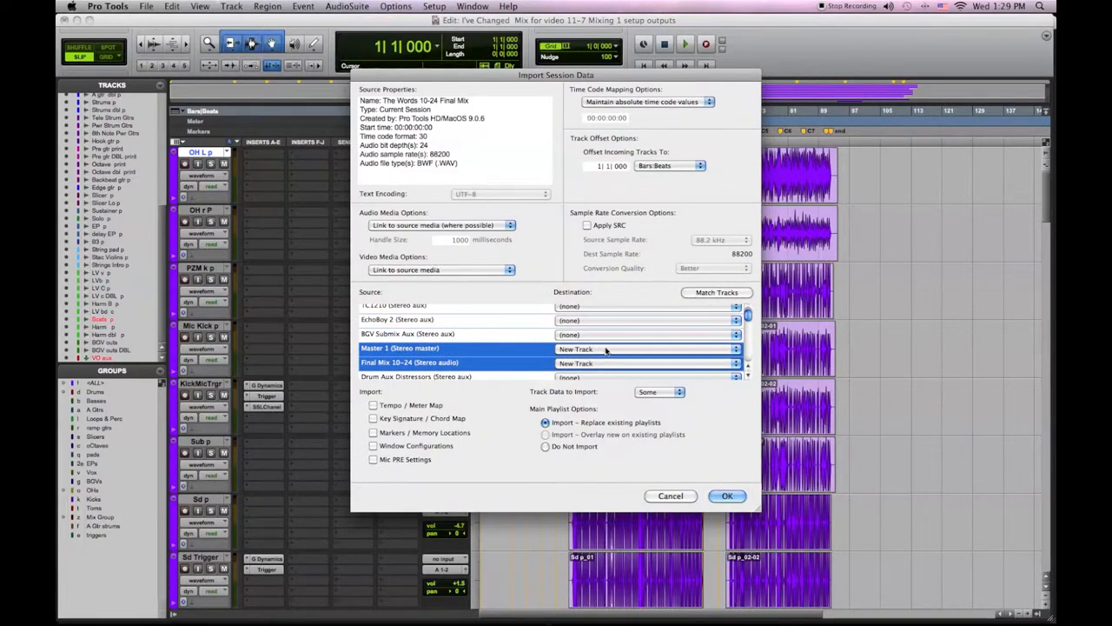
mouse_move(584, 445)
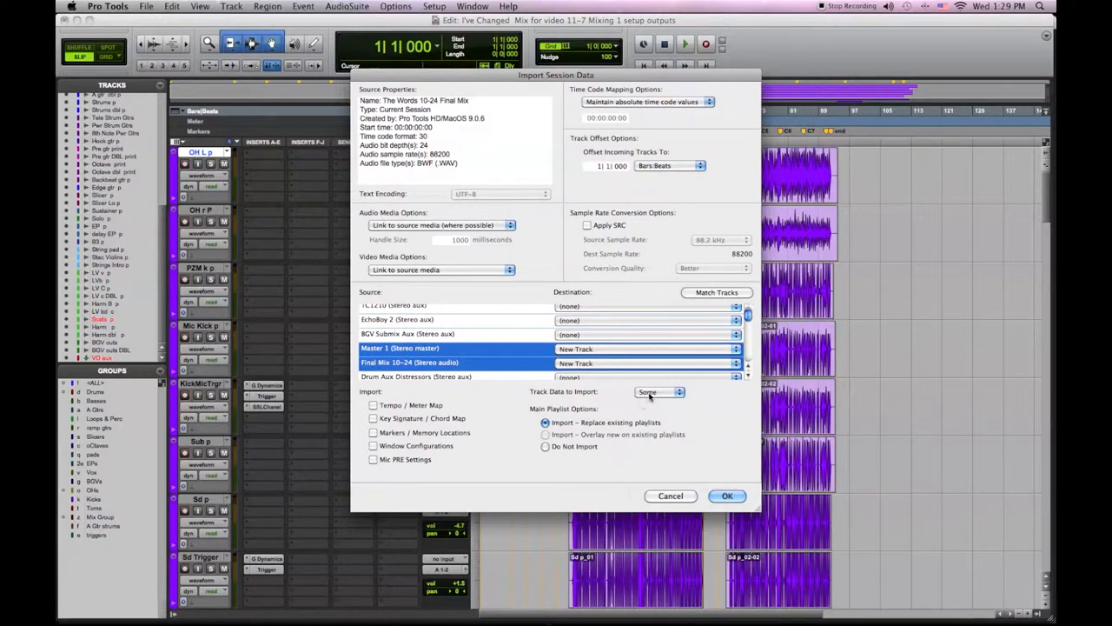
- Import Master 1 and Final Mix 10-24 as new tracks with Do Not Import playlists and selected track data
left_click(657, 393)
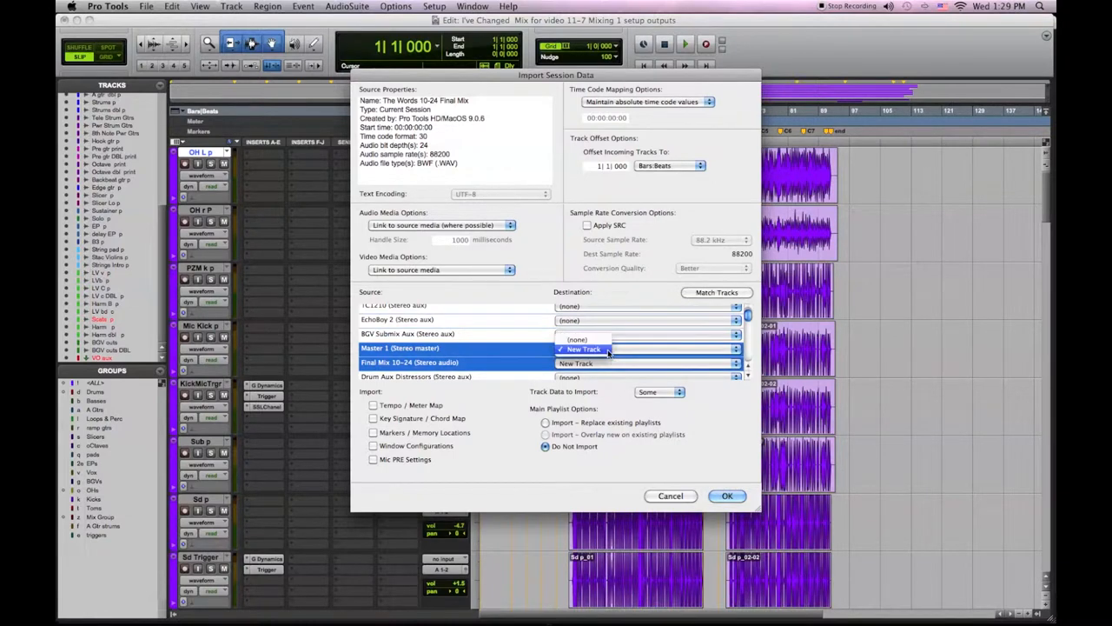
left_click(657, 392)
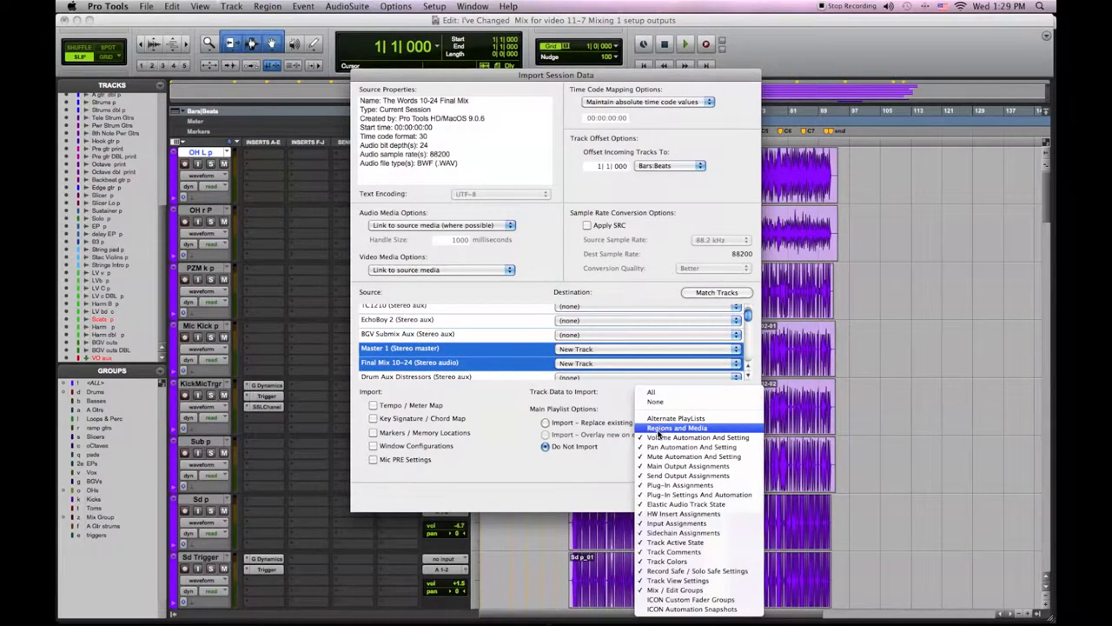
left_click(676, 427)
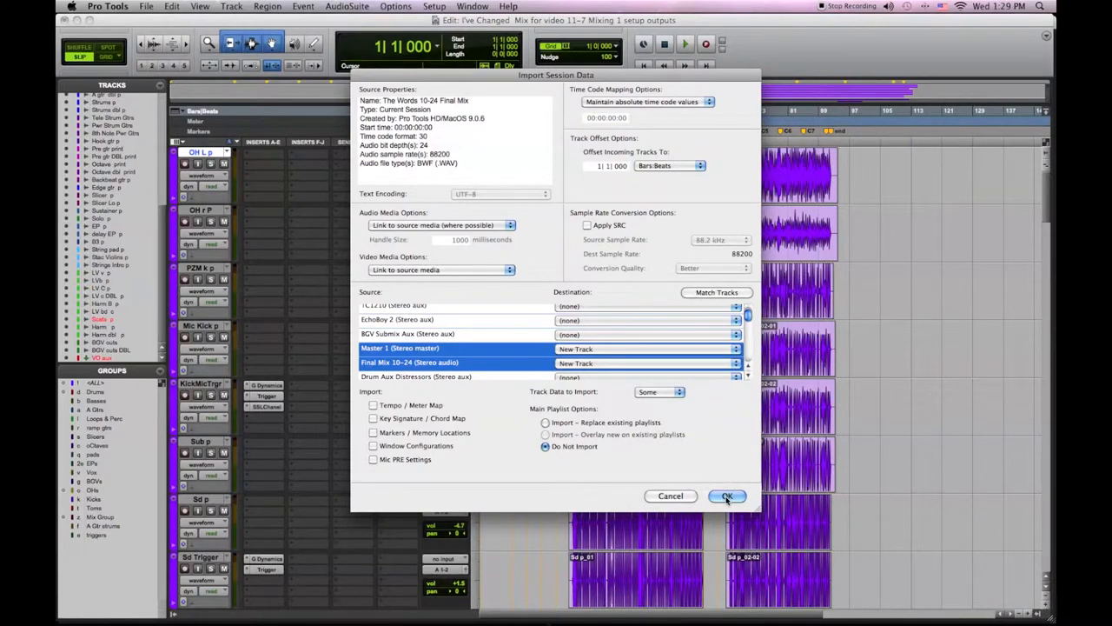
left_click(727, 496)
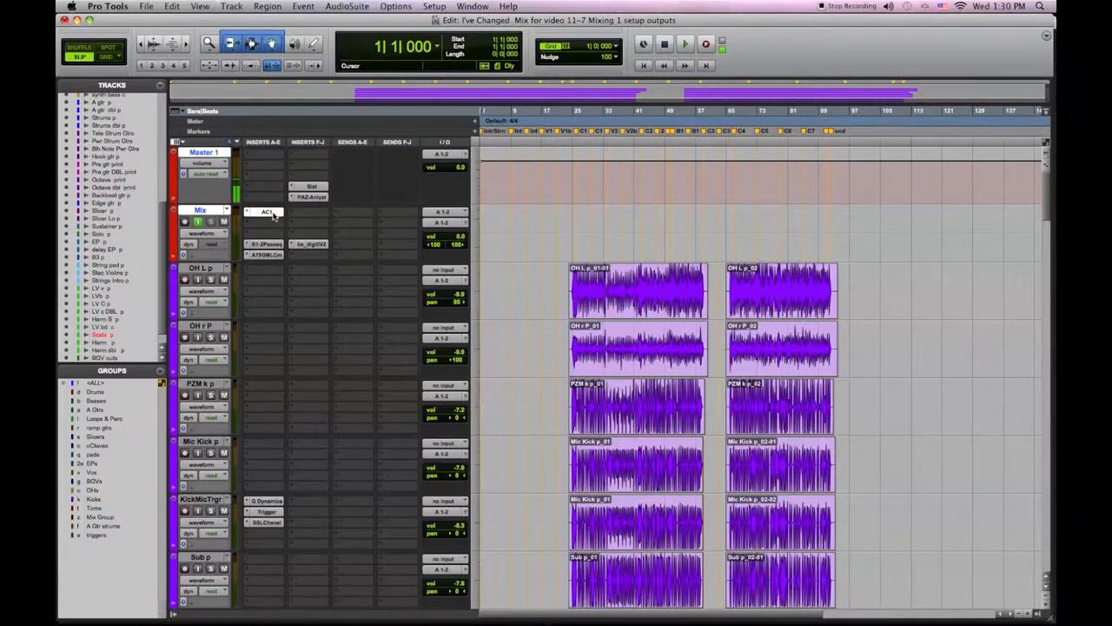
- Show the PAZ Analyzer plug-in window from the Master 1 track's insert
left_click(268, 213)
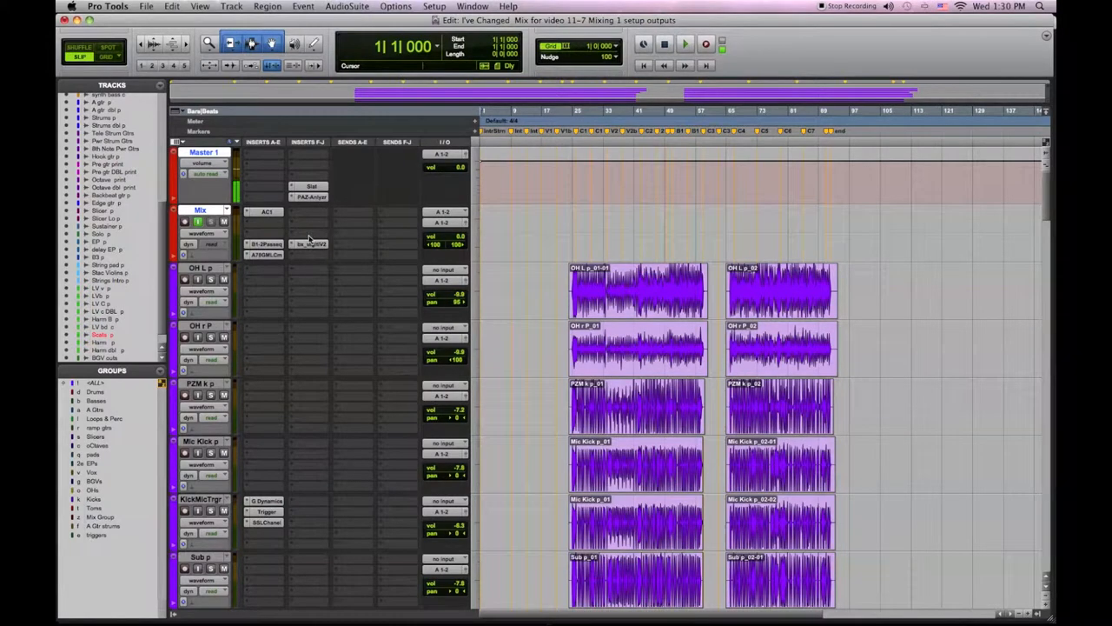
left_click(311, 186)
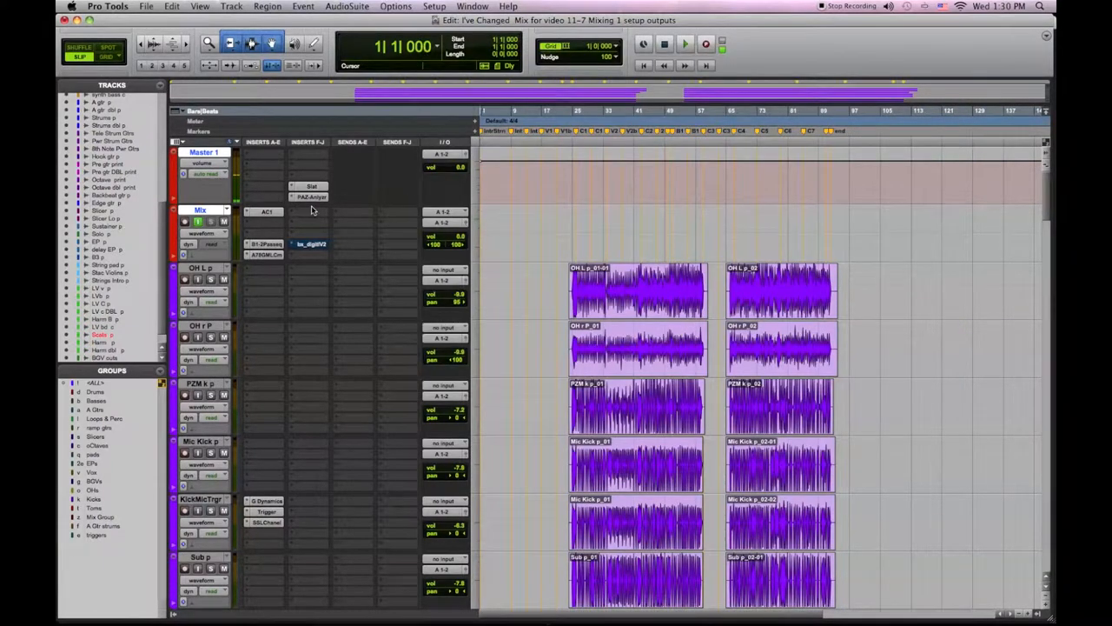
left_click(311, 197)
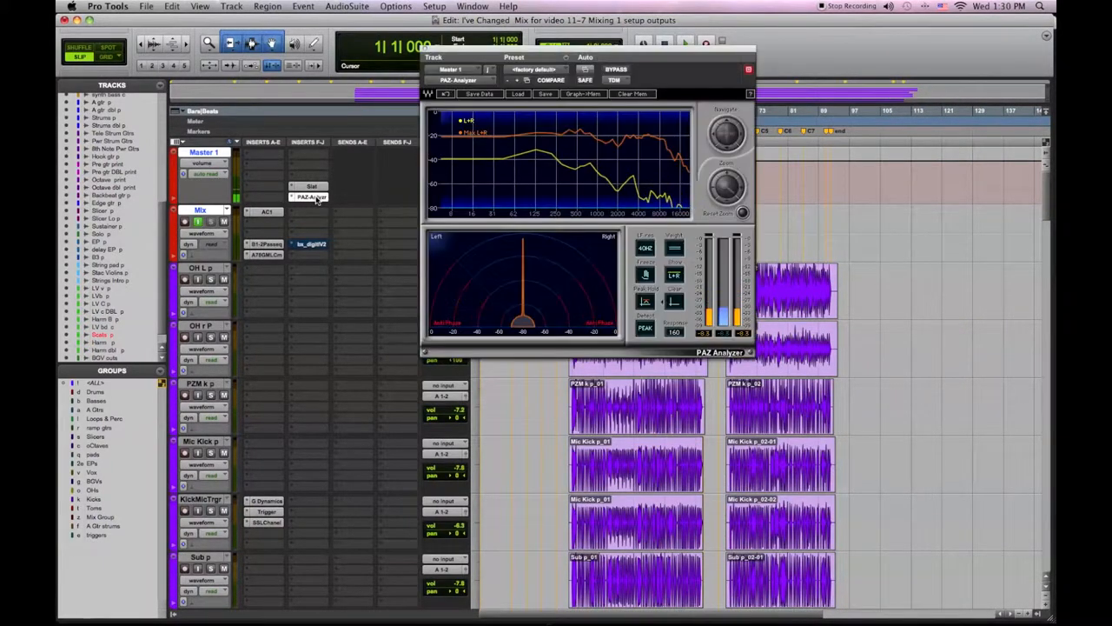